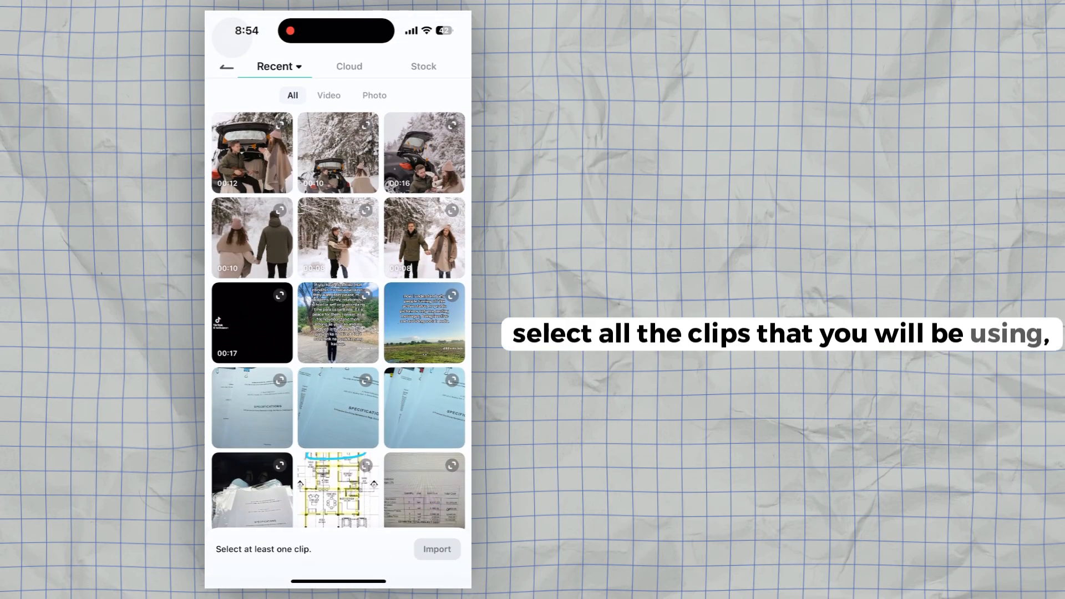
Select the four winter couple clips and import them into a new project
left_click(424, 236)
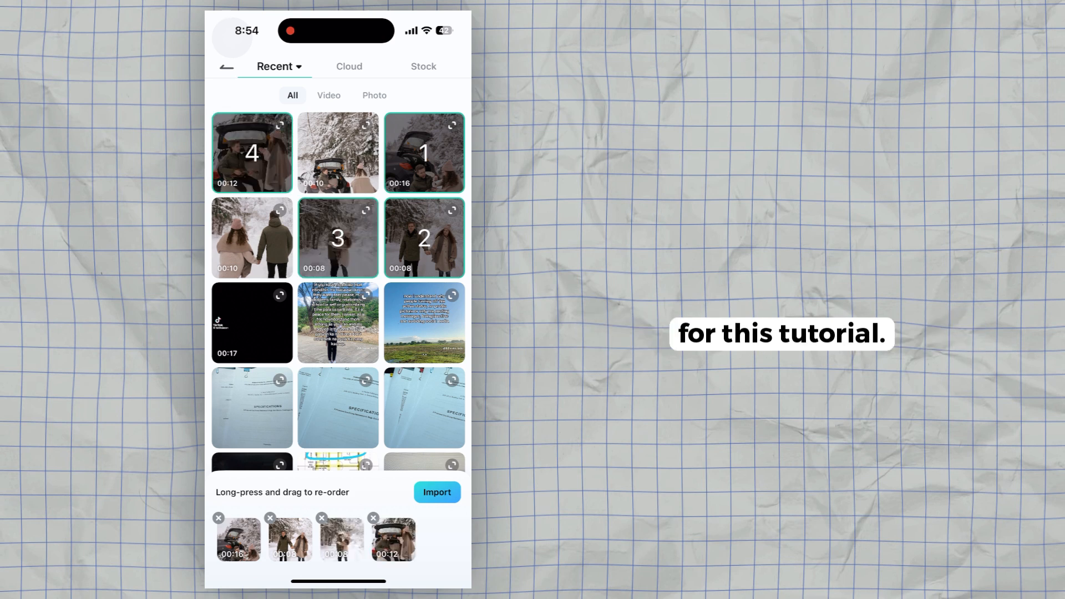
left_click(437, 492)
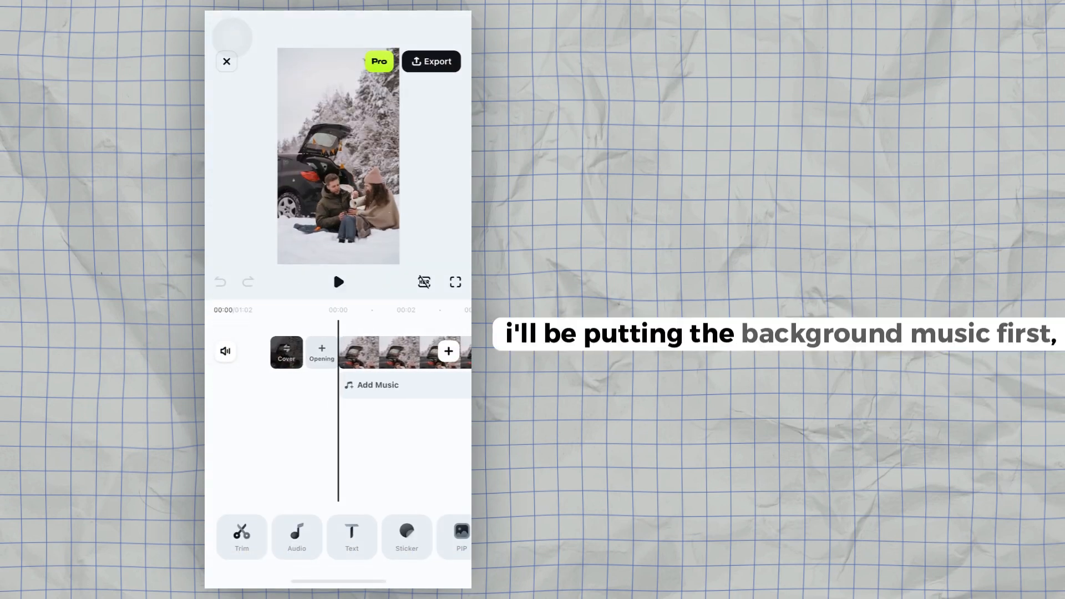
Add the chosen song from Mine as background music beneath the clips
left_click(371, 385)
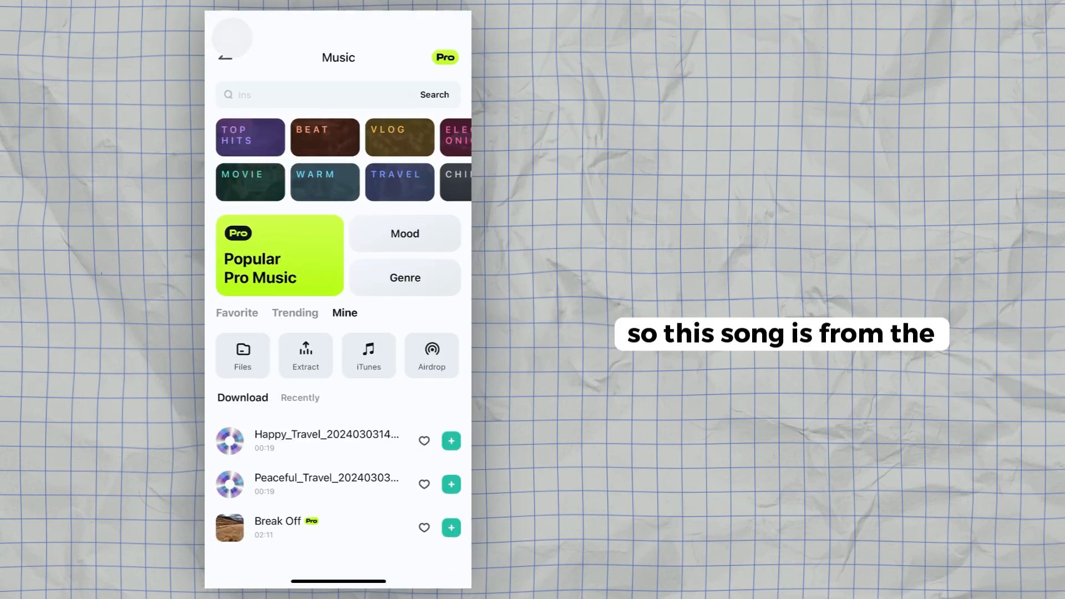
left_click(305, 355)
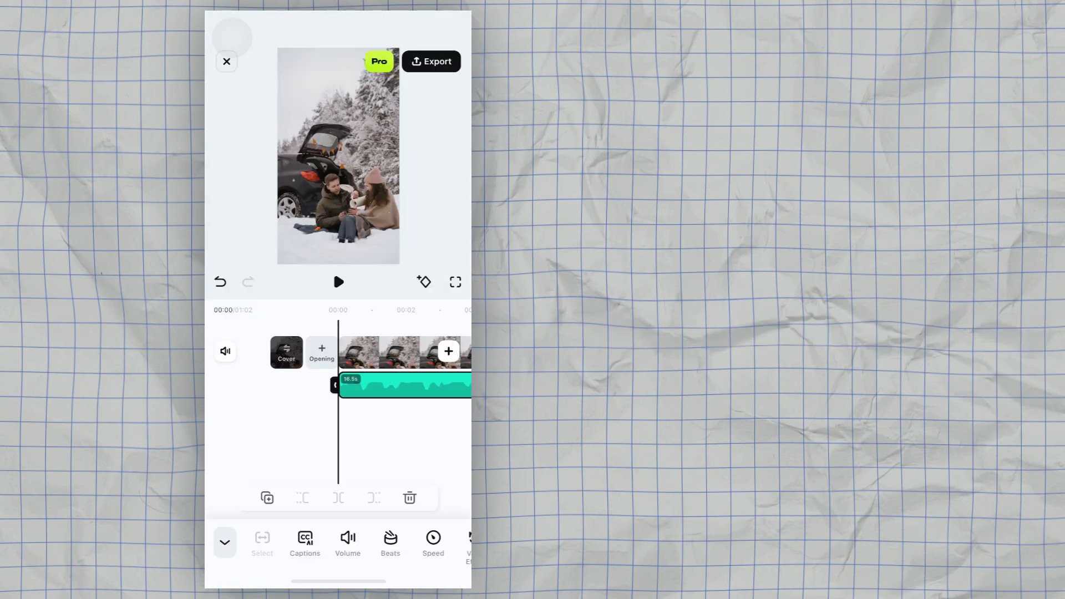
left_click(338, 281)
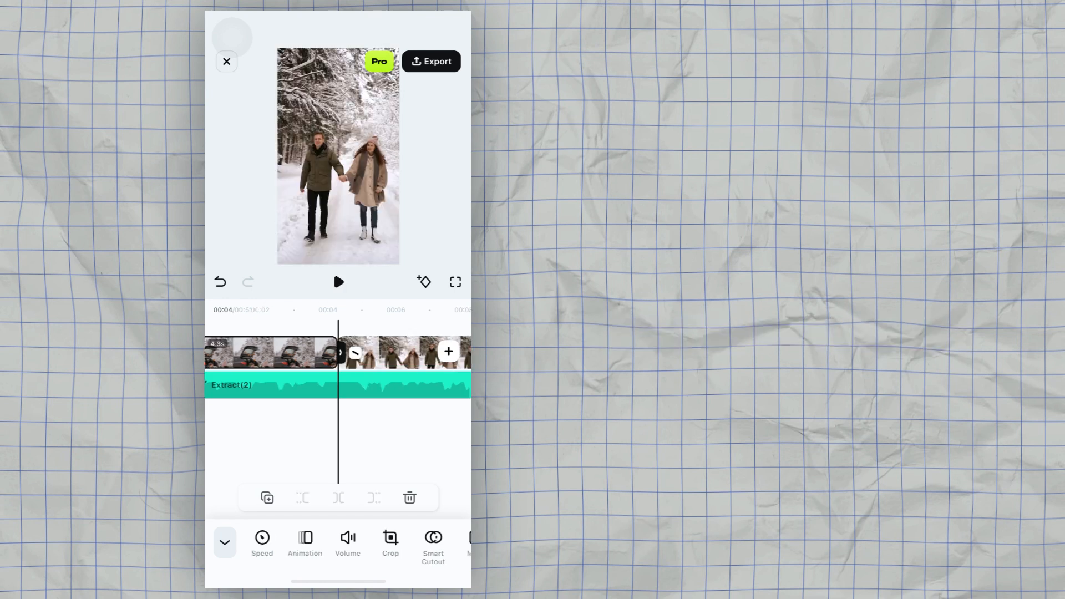
Cut the opening clip at the music beat, leaving the second at about 2.4 seconds
left_click(337, 282)
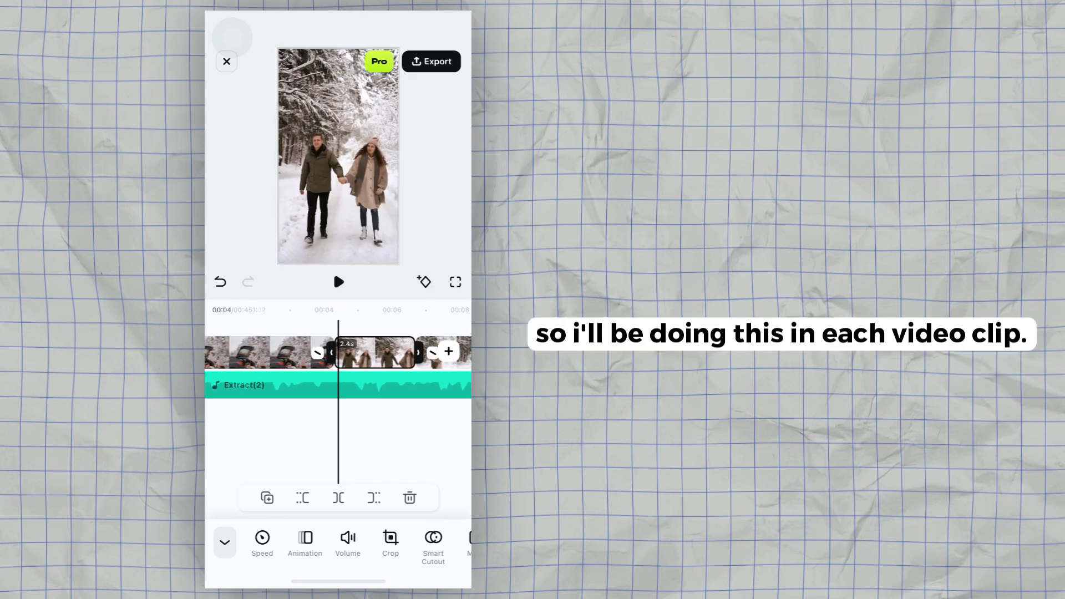
Apply a Montage speed curve to the walking clip with a raised second point for a quicker start
left_click(262, 541)
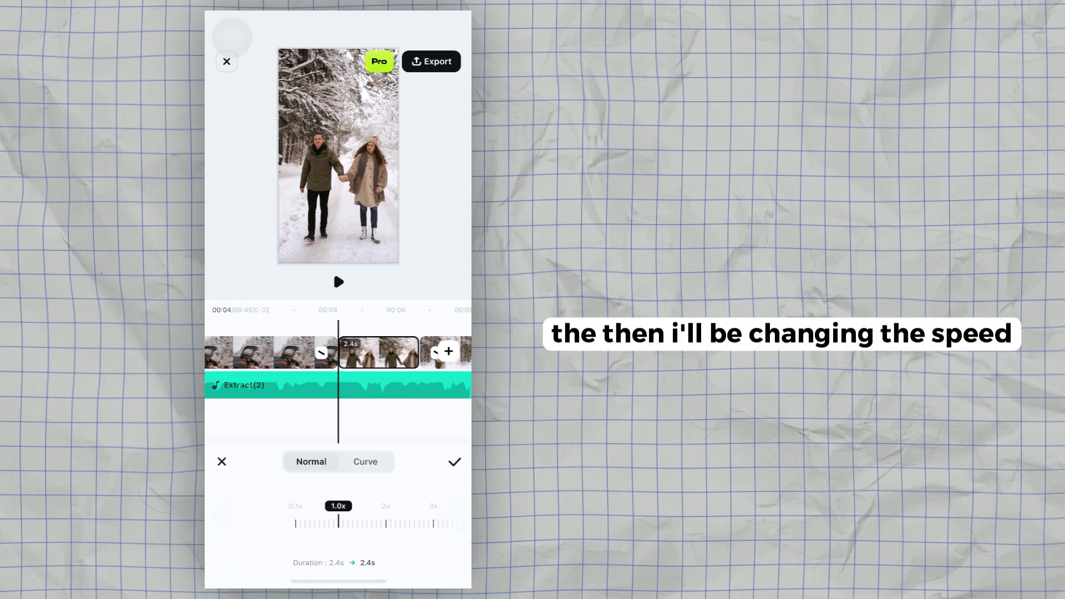
left_click(365, 461)
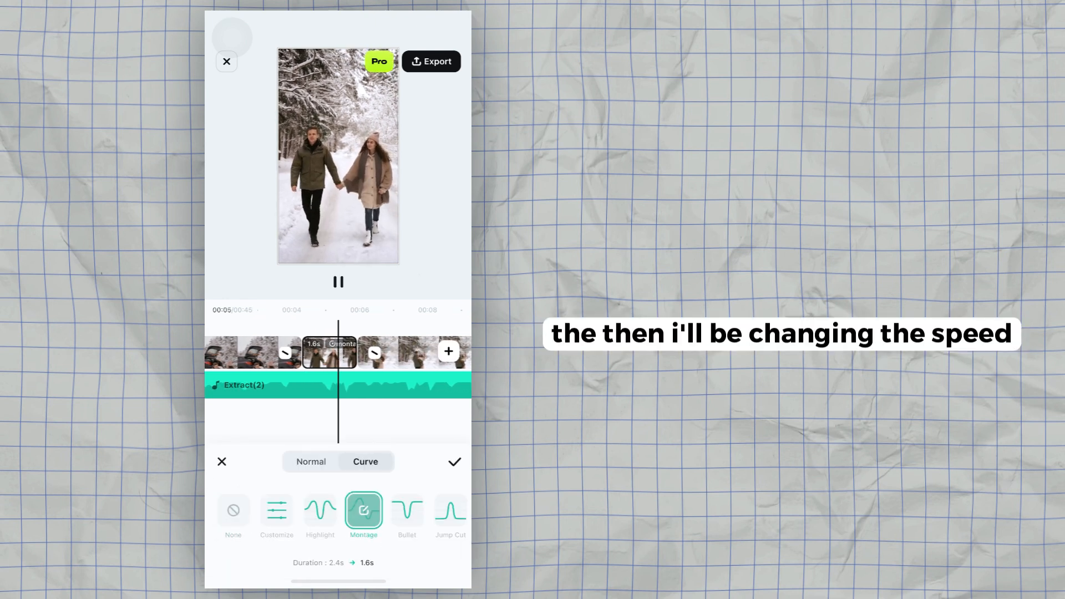
left_click(363, 510)
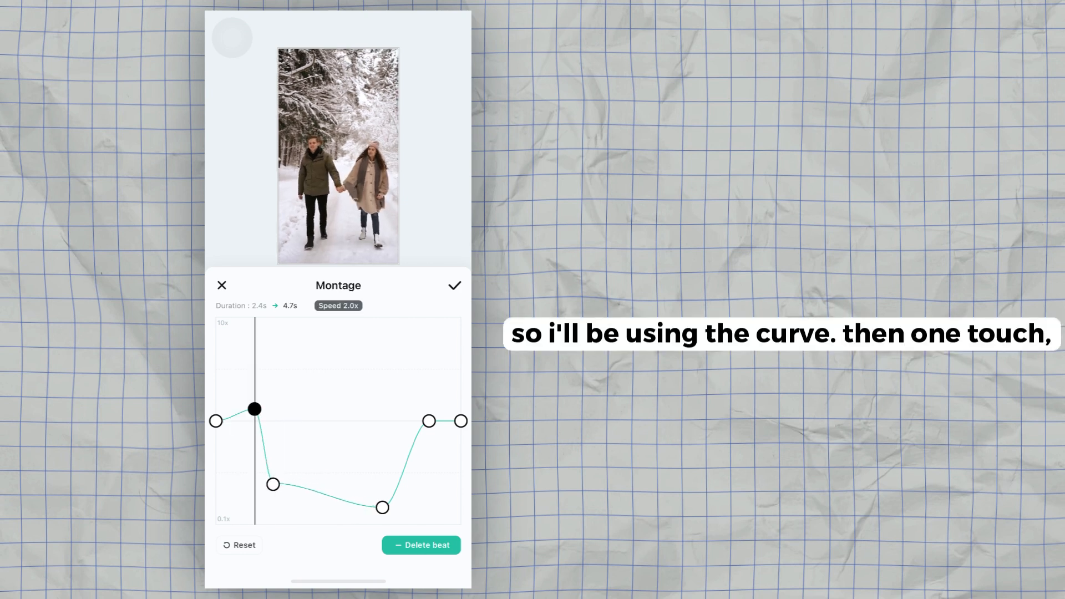
left_click_drag(254, 409, 244, 388)
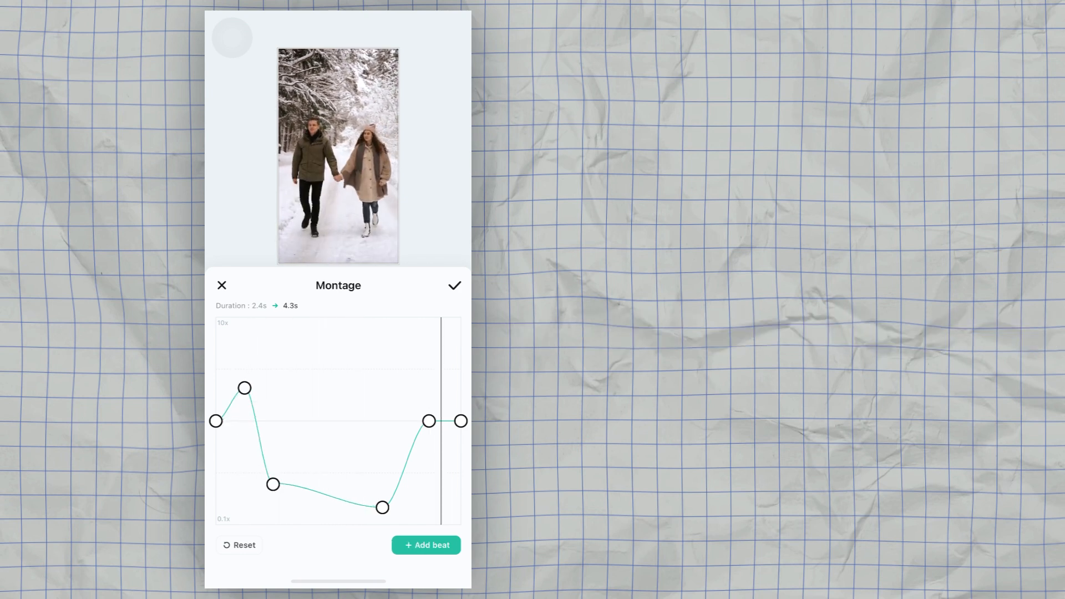
left_click(455, 285)
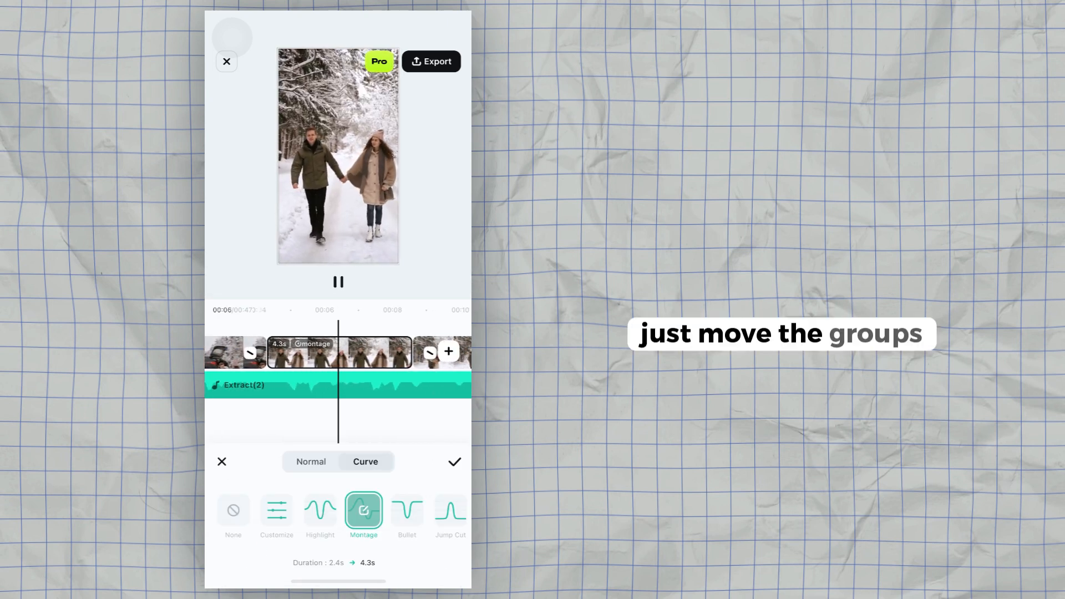
left_click(453, 461)
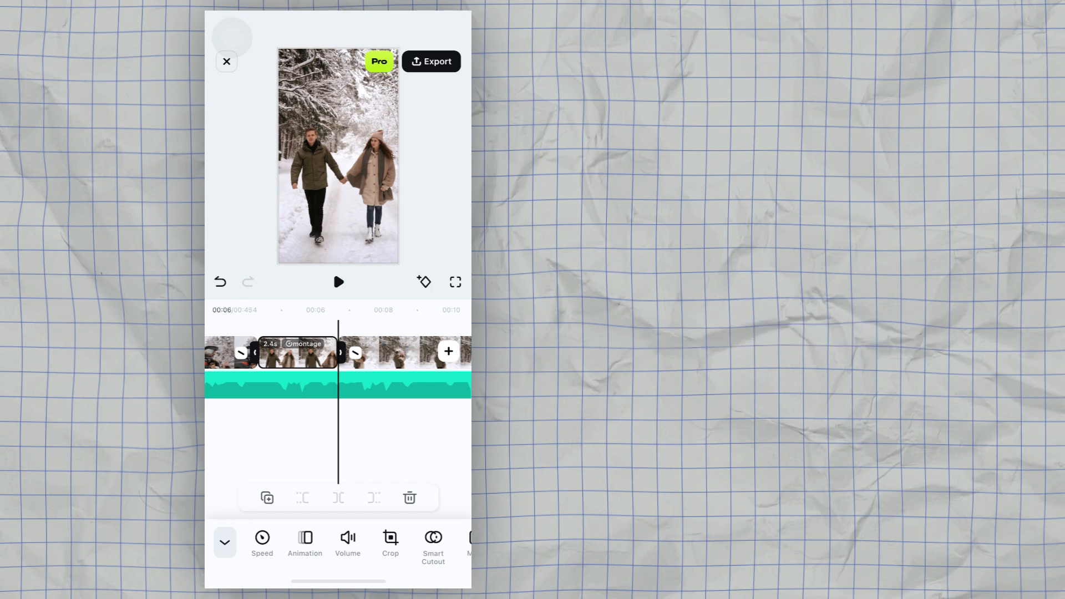
left_click(337, 282)
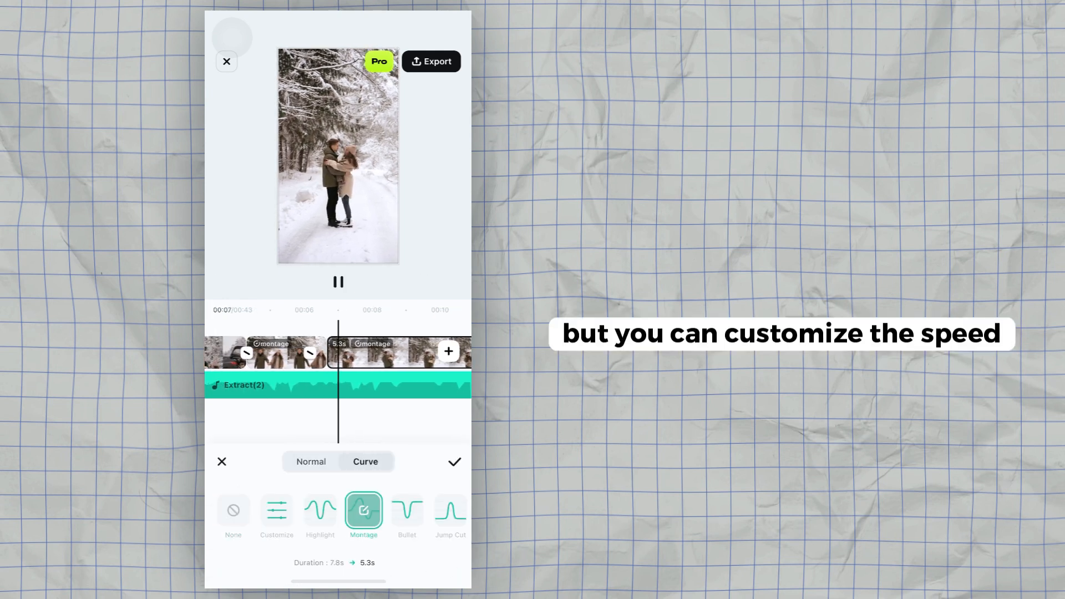
Customise and confirm the Montage speed curve on the next clip, shortening it to about 5.3s
left_click(364, 511)
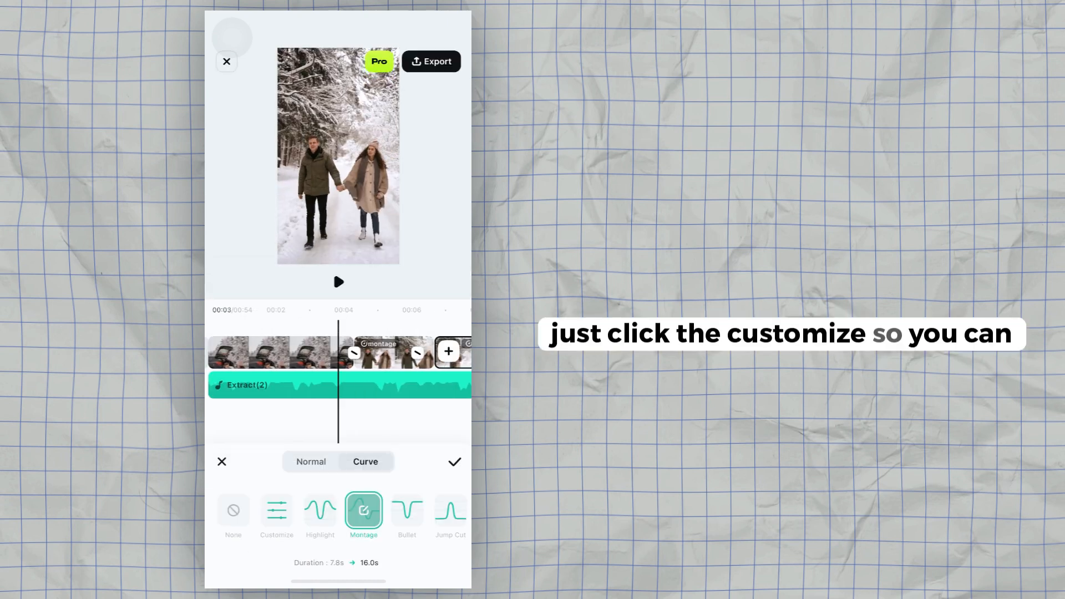
left_click(337, 282)
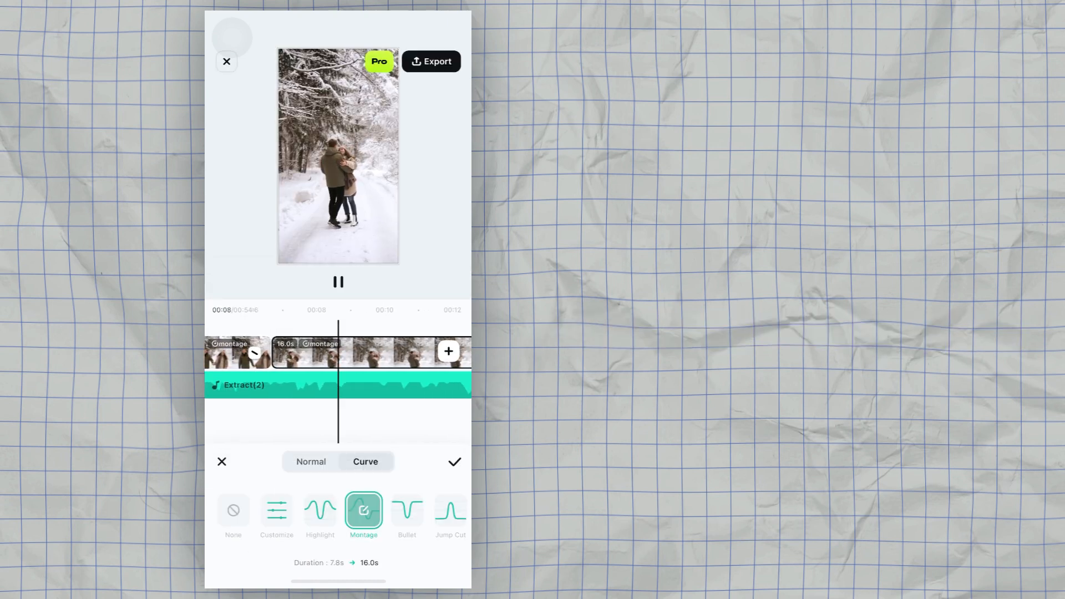
left_click(454, 461)
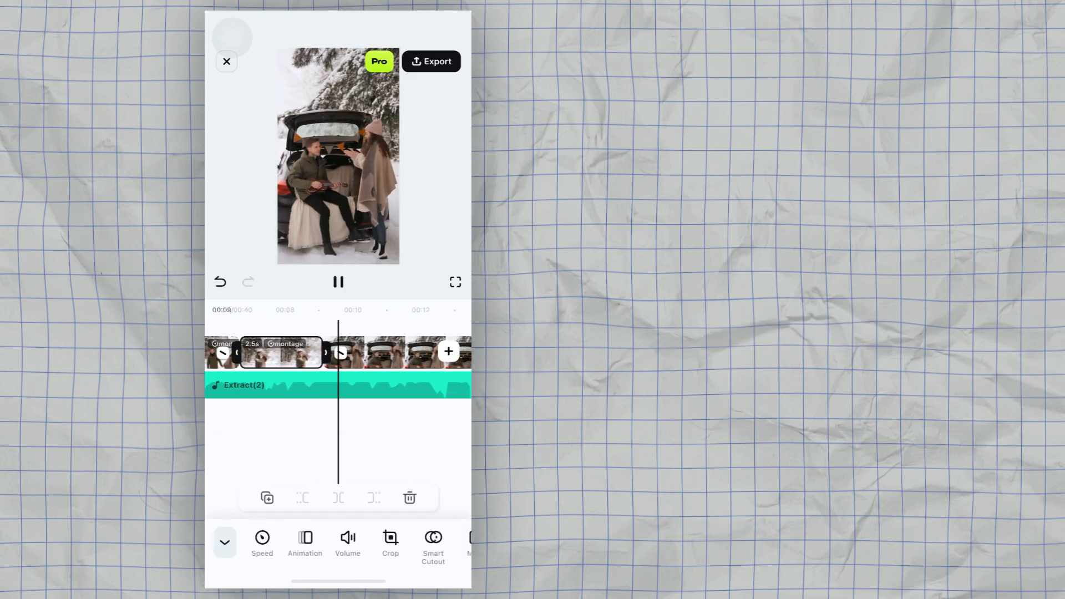
Split and trim the retimed clips into short beat-length pieces
left_click(337, 281)
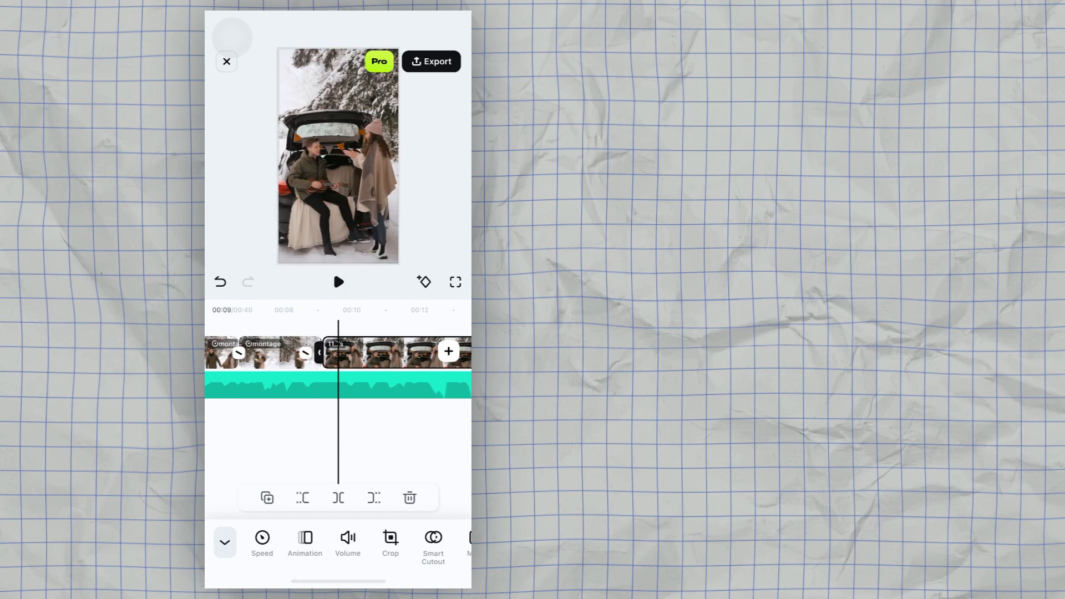
left_click(337, 281)
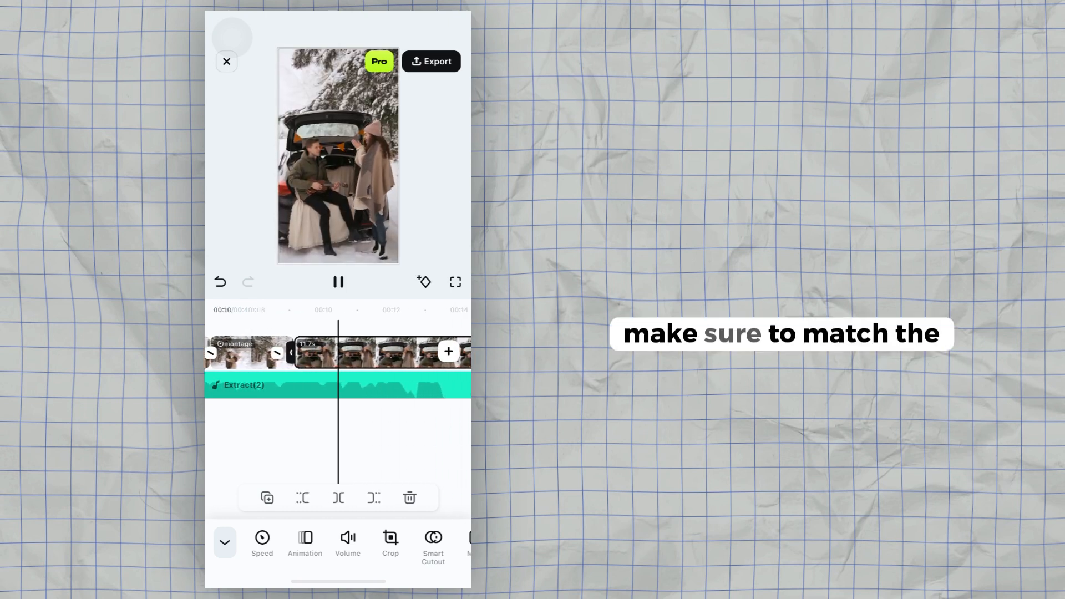
left_click(337, 281)
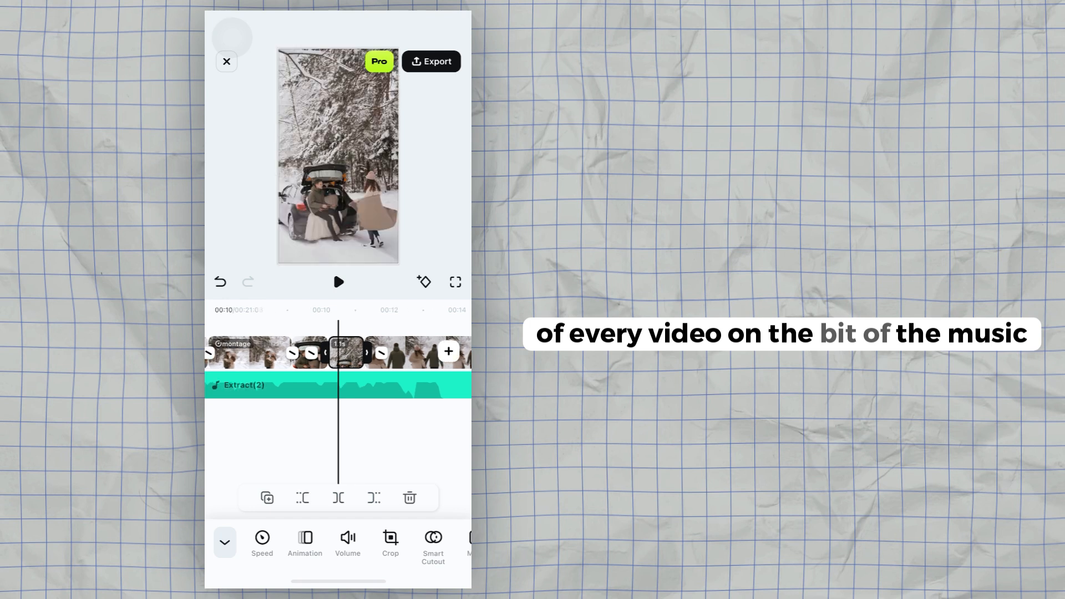
left_click(337, 282)
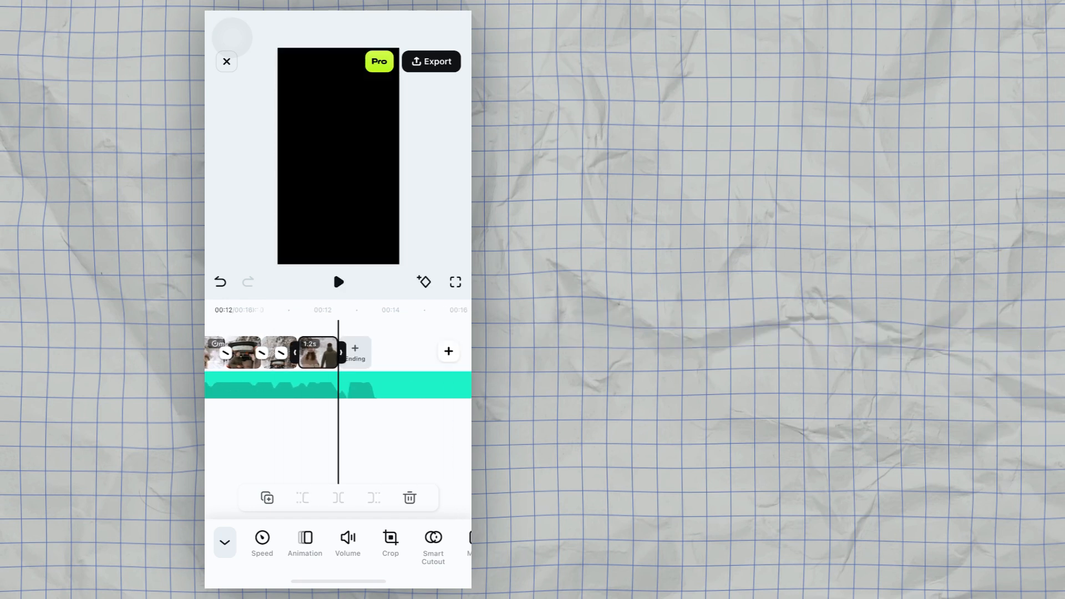
Give the last walking-away clip a 2.6s Montage speed curve starting very fast
left_click(261, 541)
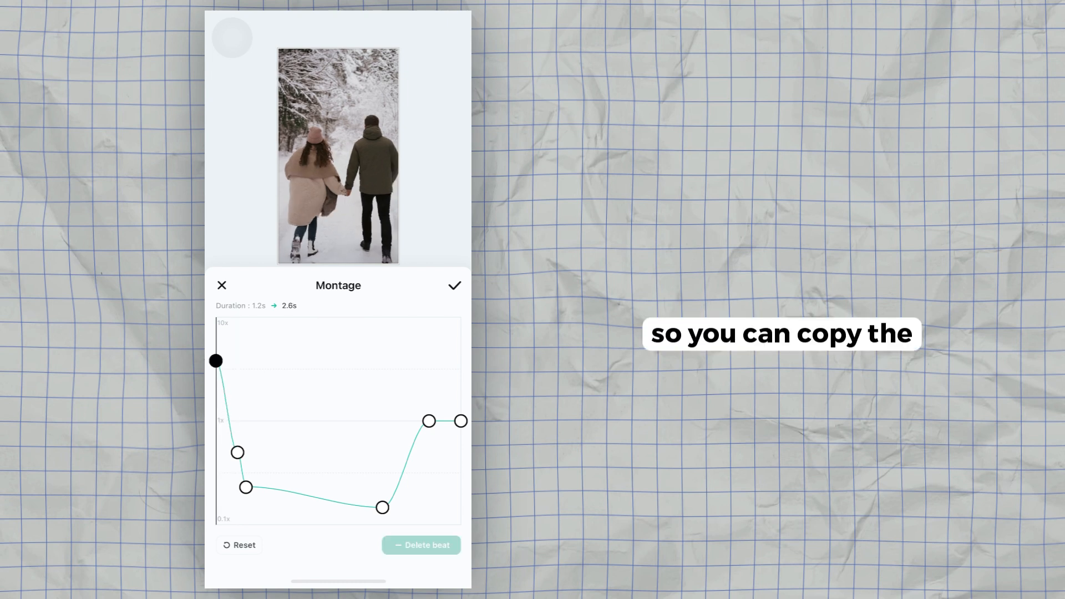
left_click(454, 285)
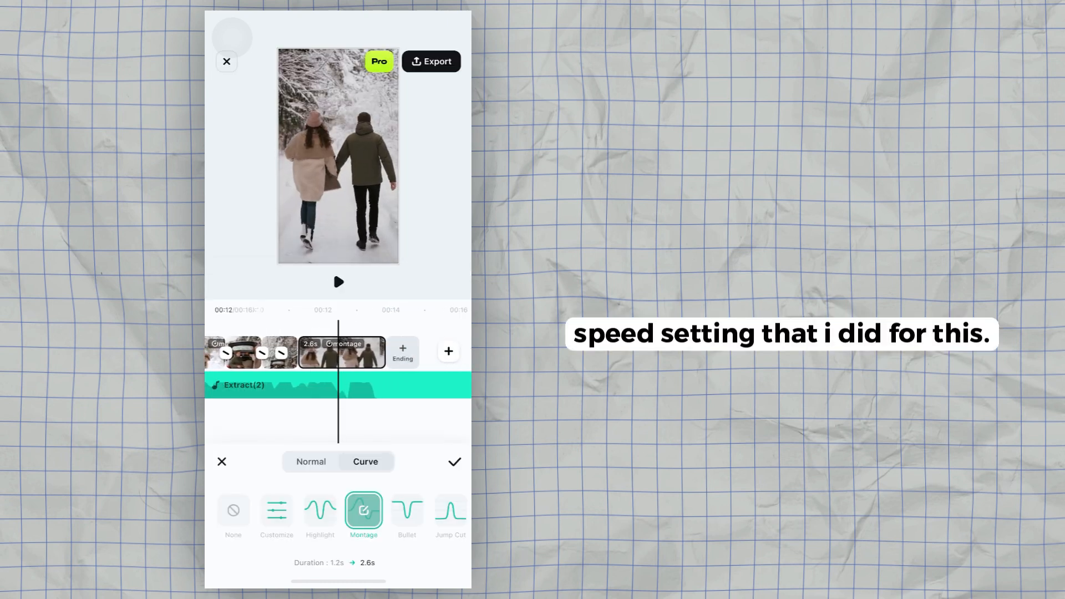
left_click(455, 462)
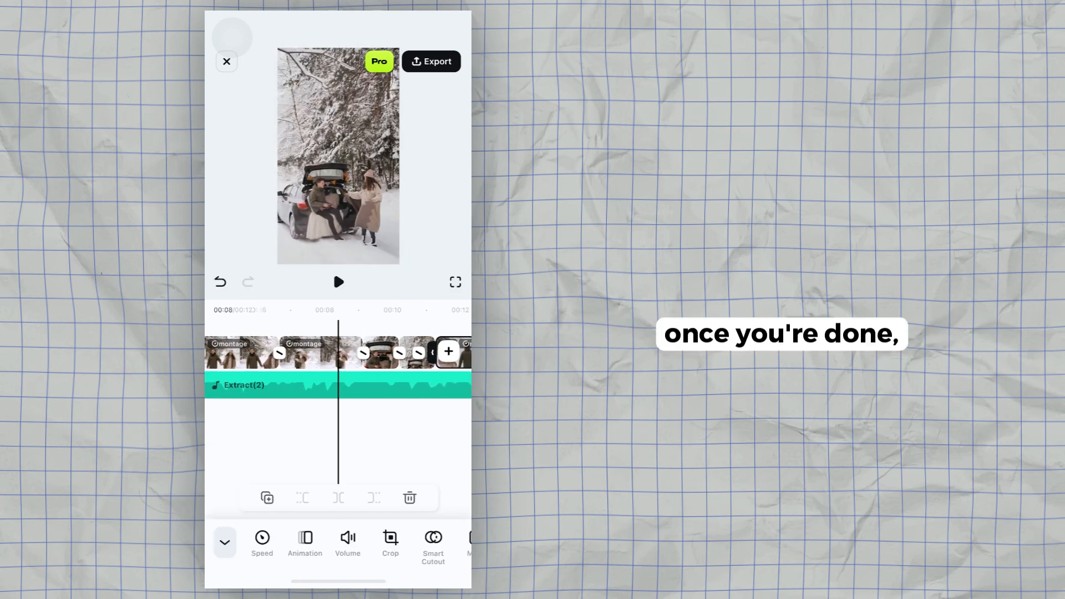
left_click(338, 281)
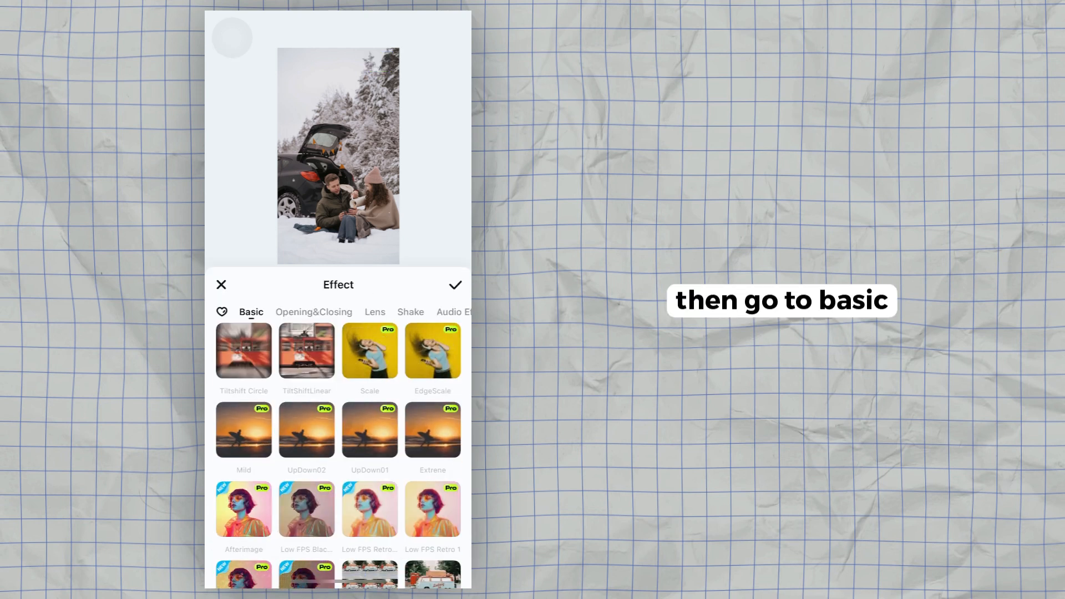
Apply the Pulse Shake 3 effect over the montage clips and reopen the effects list
left_click(410, 311)
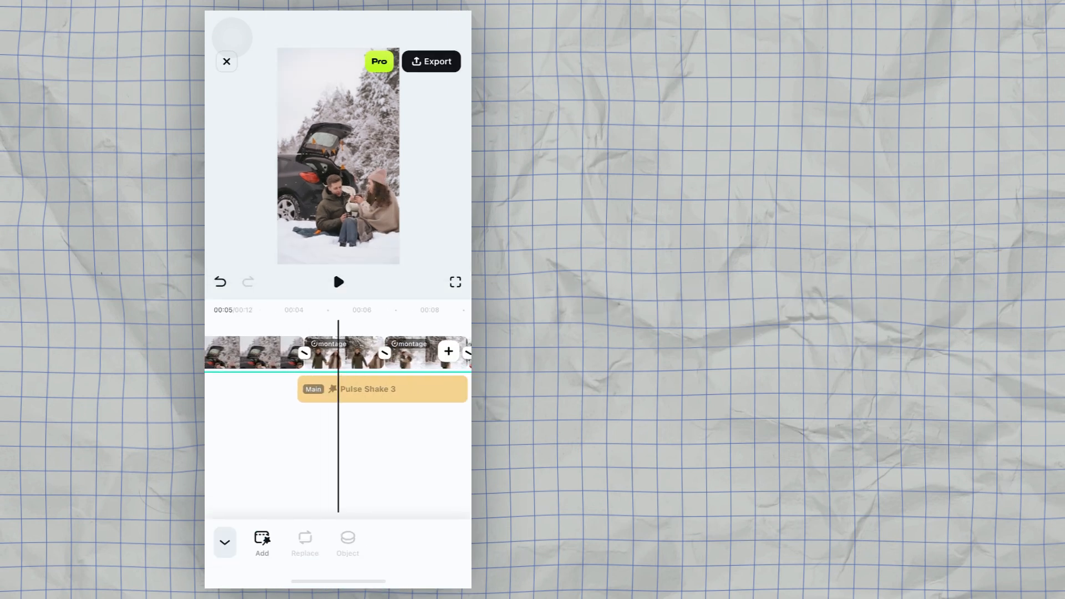
left_click(383, 388)
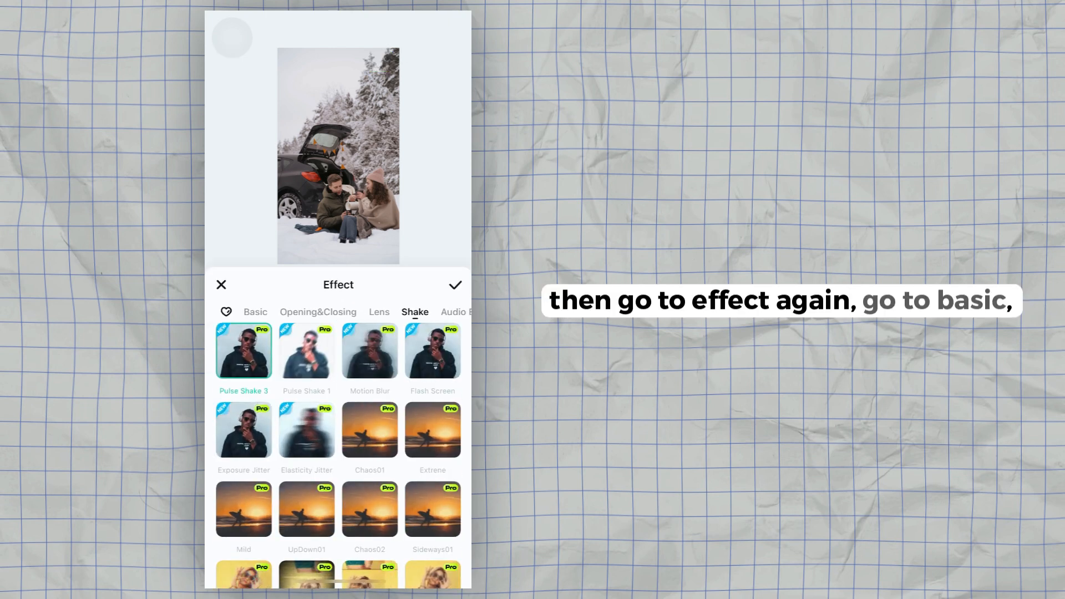
Compare UpDown02 and UpDown01 in Basic effects and add UpDown02 alongside Pulse Shake 3
left_click(251, 312)
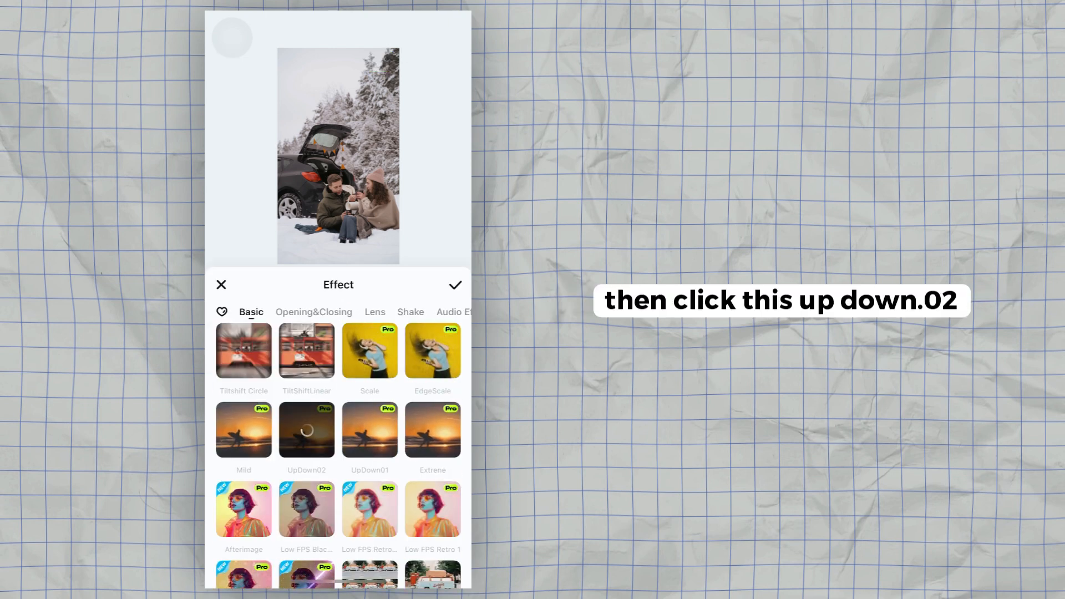
left_click(306, 429)
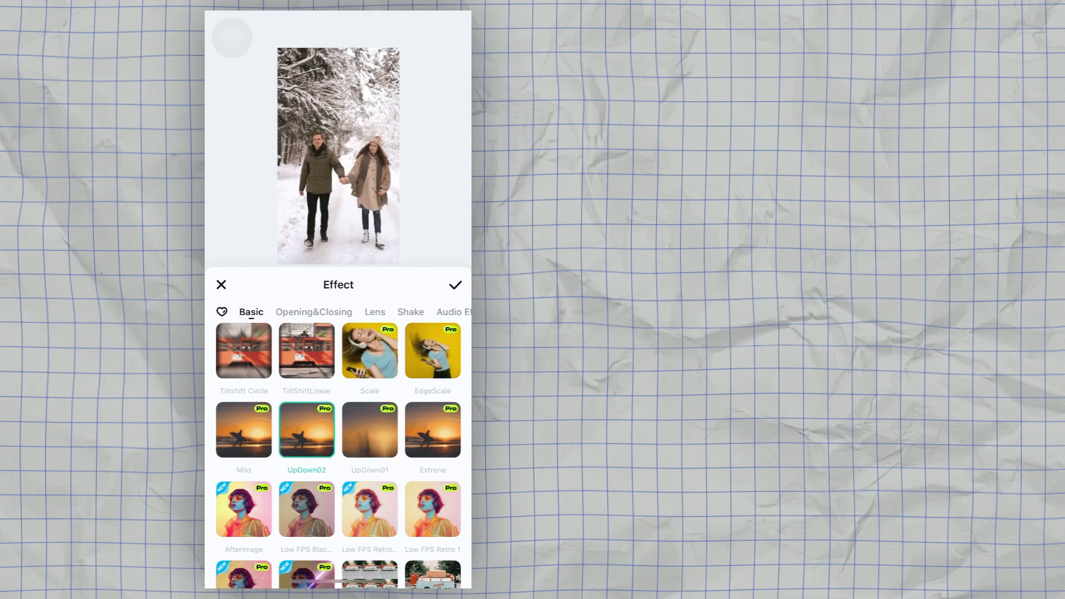
left_click(370, 430)
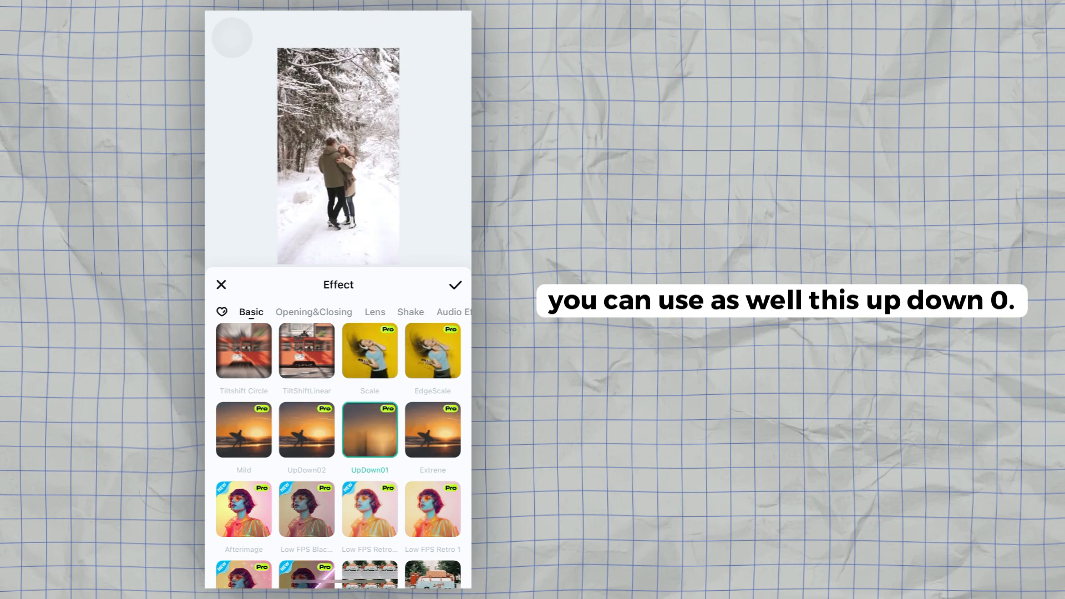
left_click(306, 429)
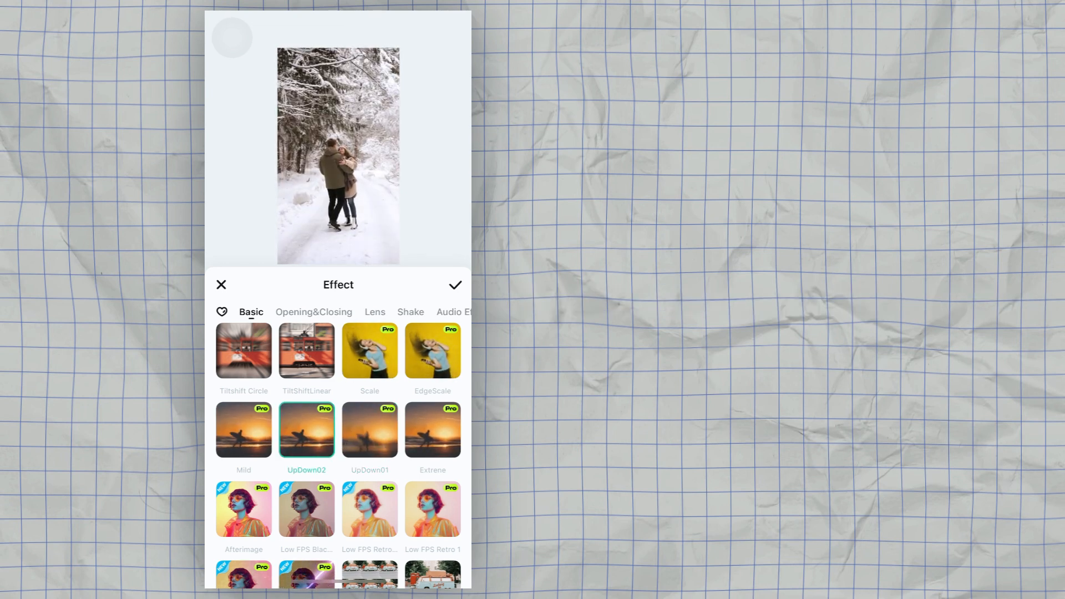
left_click(370, 430)
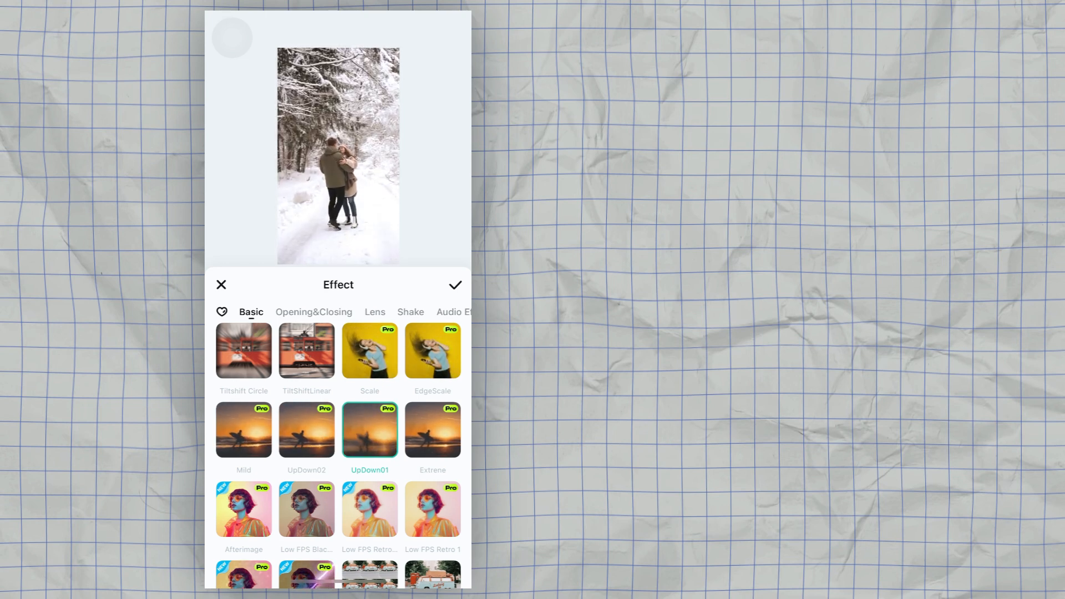
left_click(455, 285)
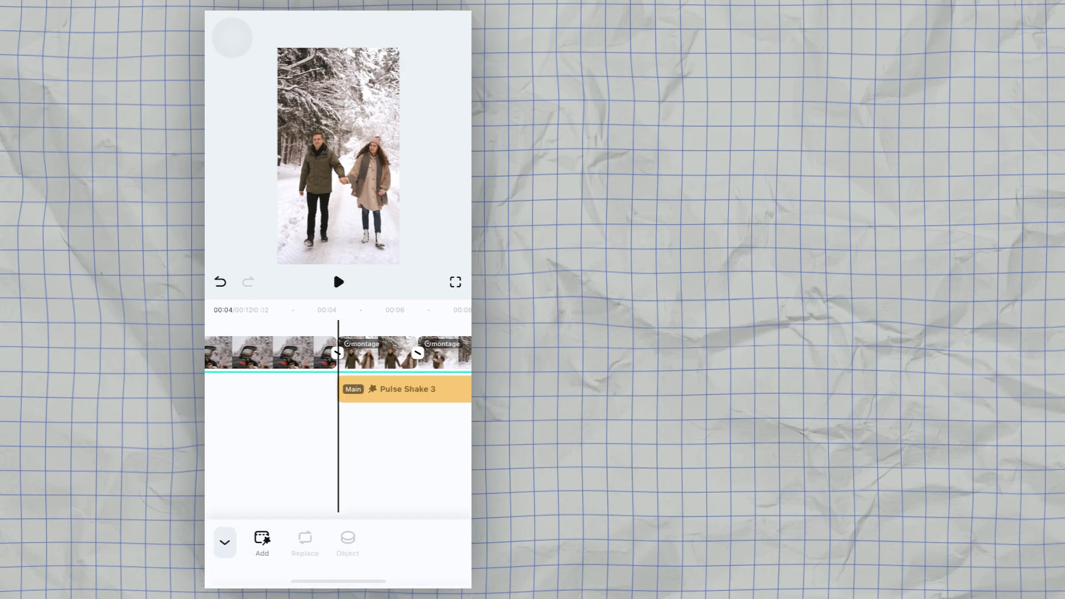
left_click(306, 430)
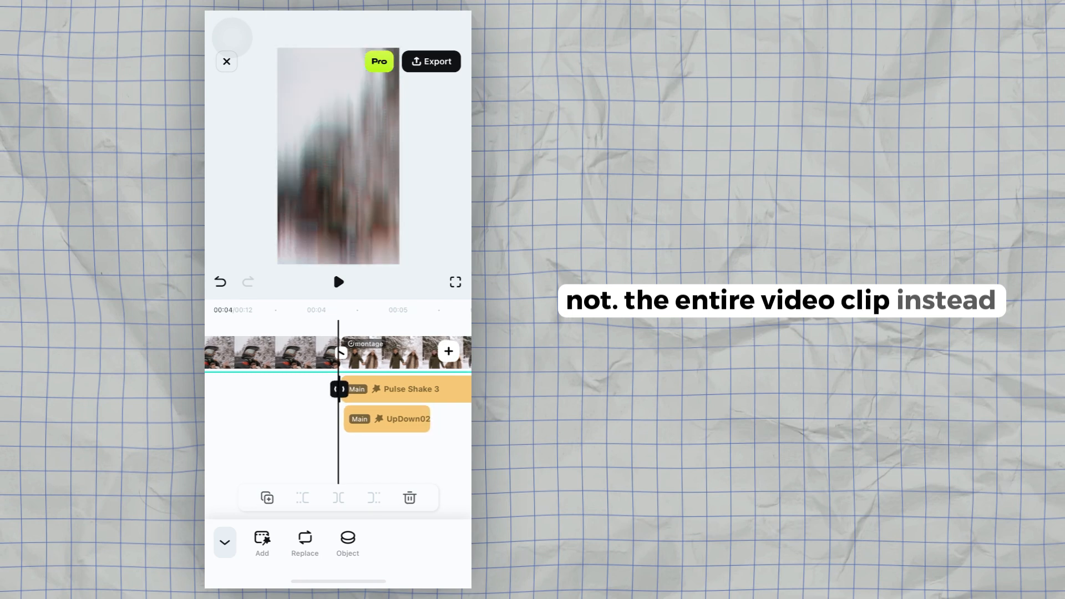
Trim UpDown02 to the clip's opening and duplicate copies to the start of each montage clip
left_click(339, 282)
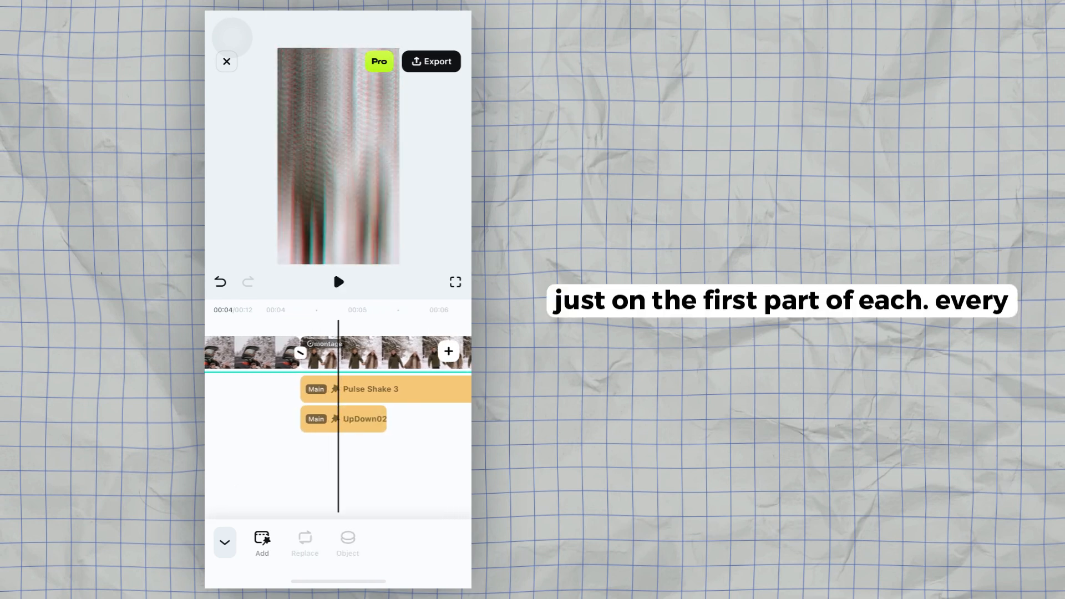
left_click(343, 418)
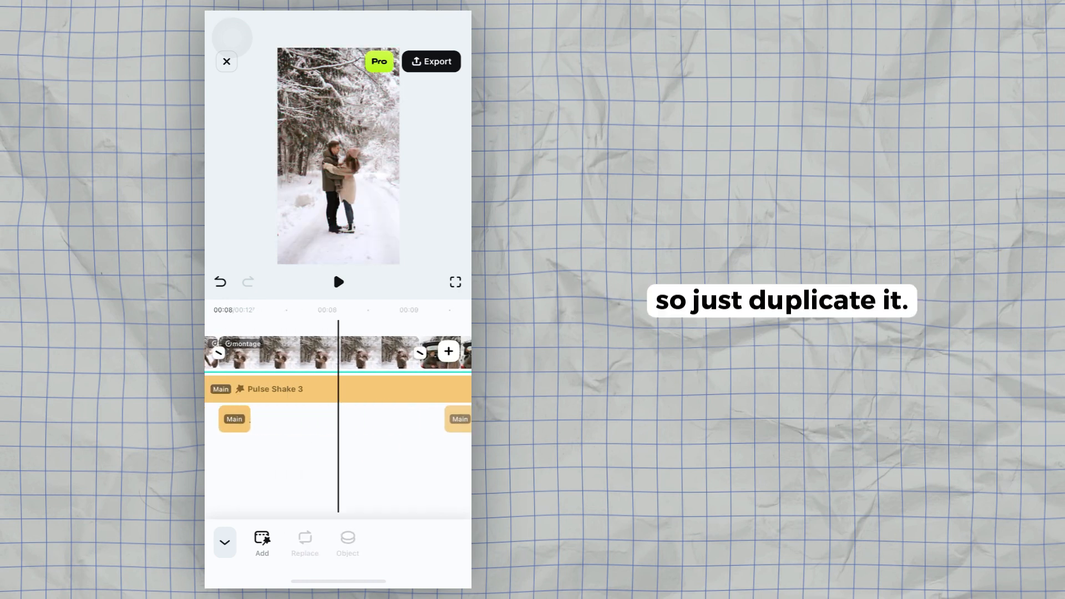
left_click(337, 282)
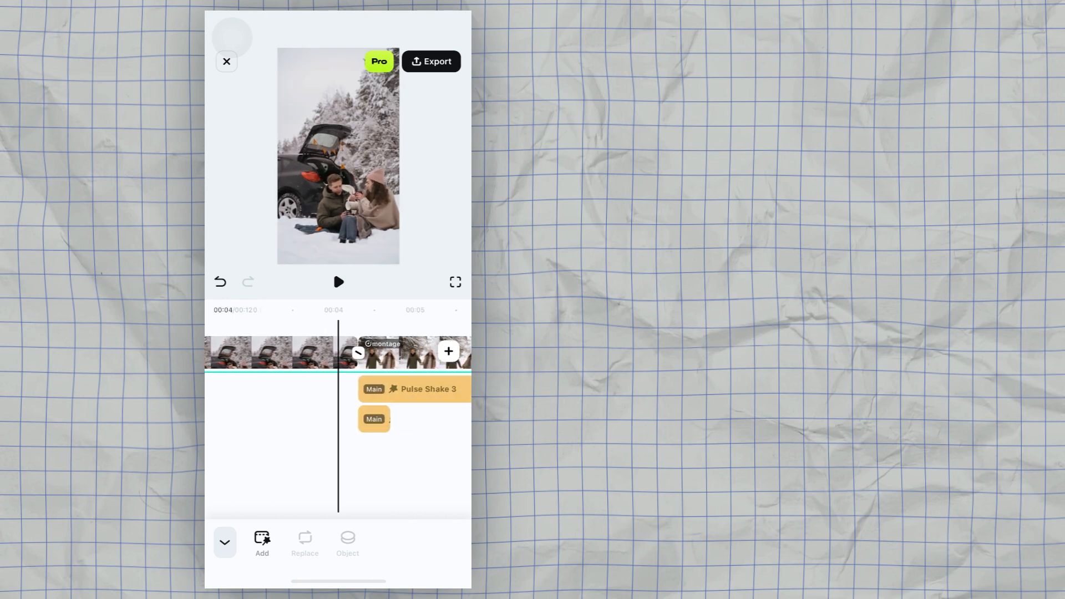
left_click(338, 282)
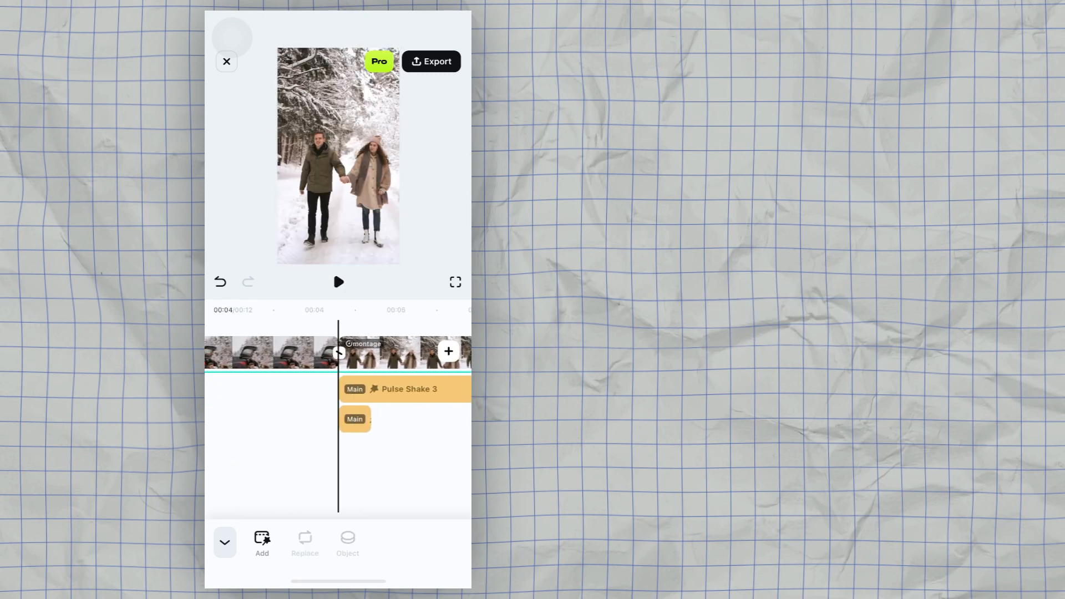
left_click(407, 388)
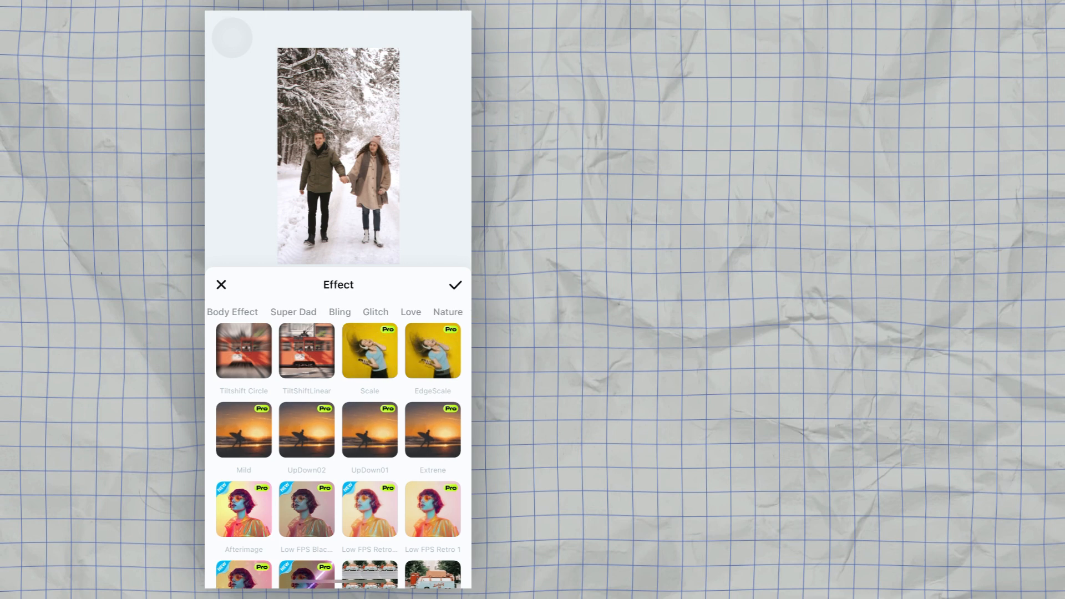
Frame the montage with Cinematic Border 05 from the start of the timeline
scroll("left", 3)
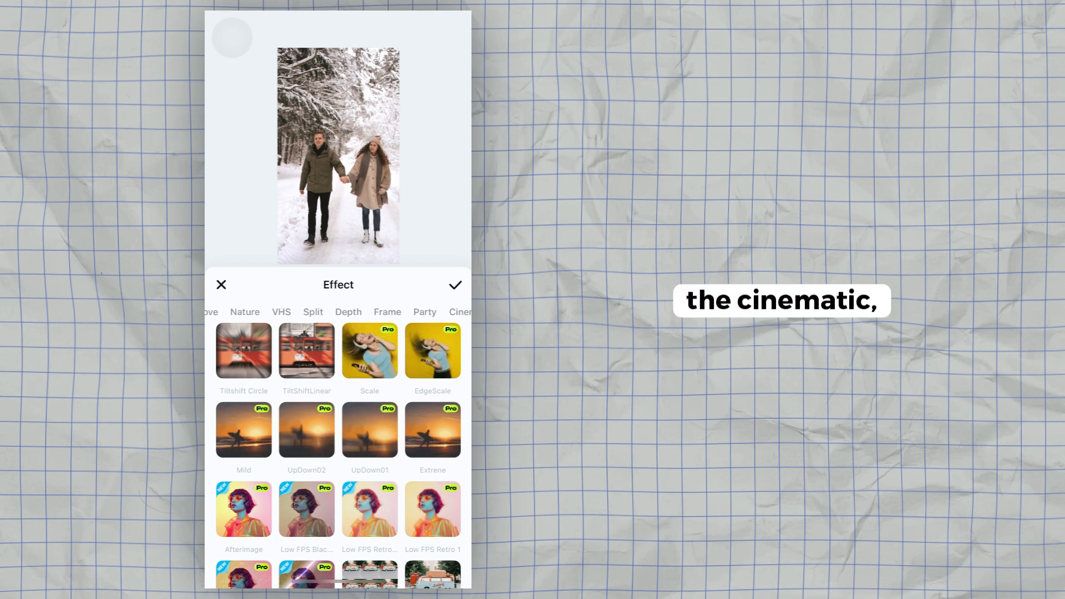
left_click(392, 311)
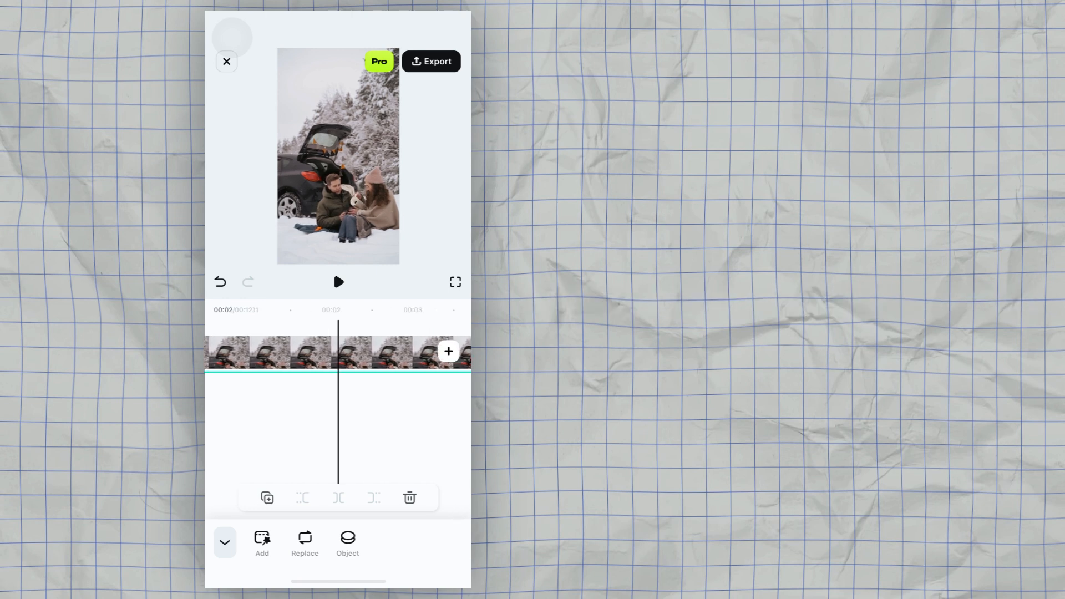
left_click(337, 281)
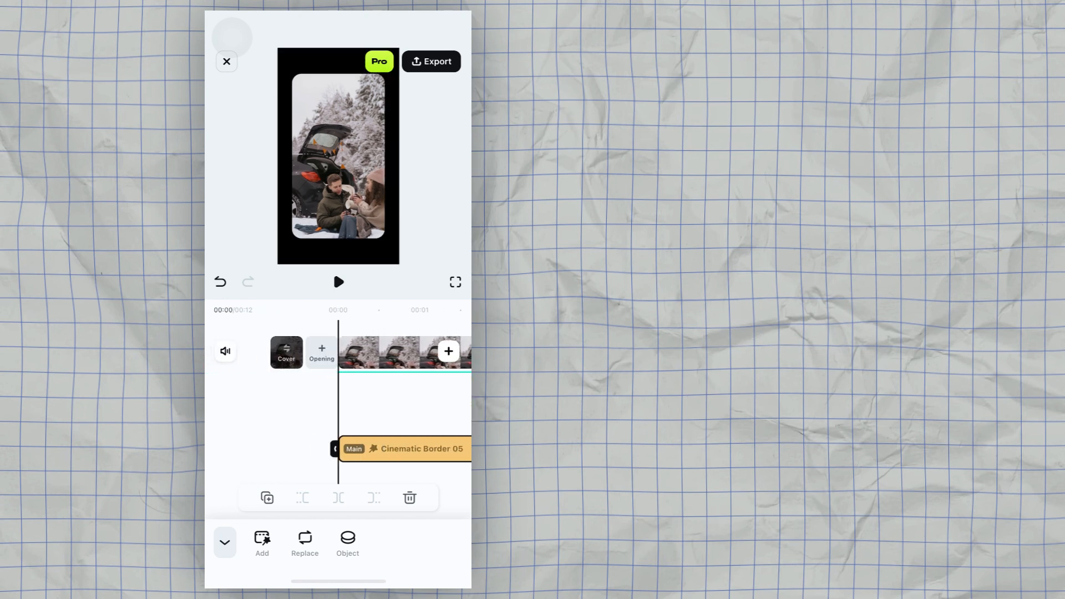
left_click(337, 282)
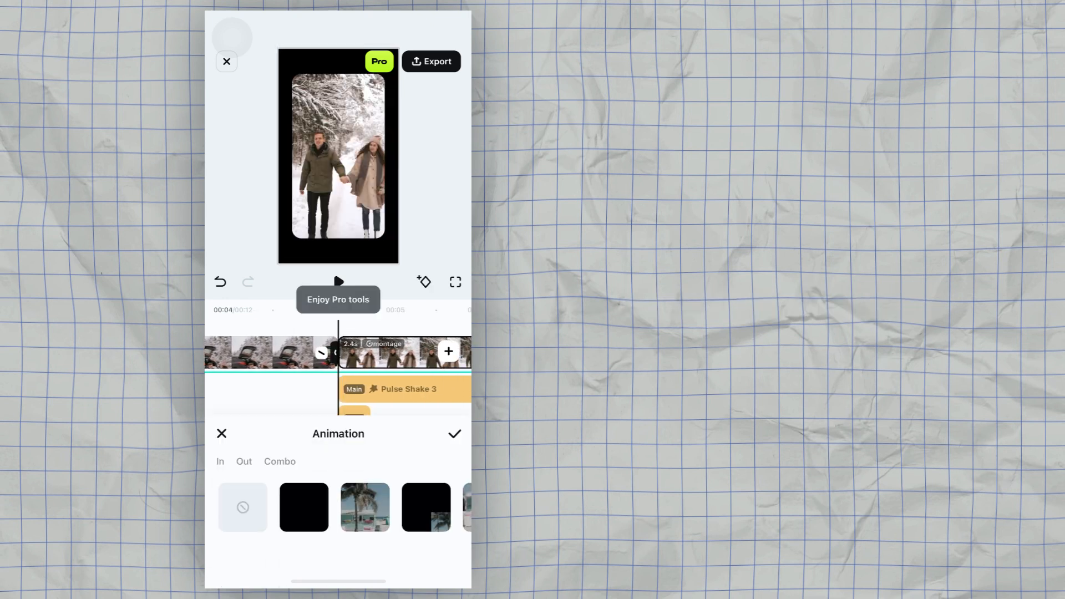
Apply a Combo animation to the second clip
left_click(280, 460)
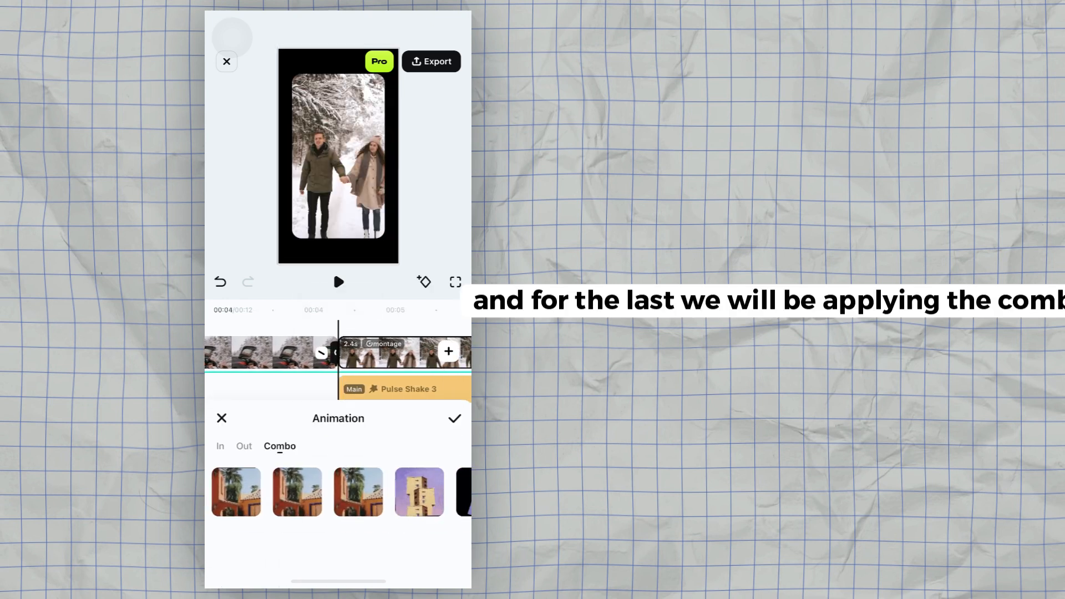
left_click(381, 491)
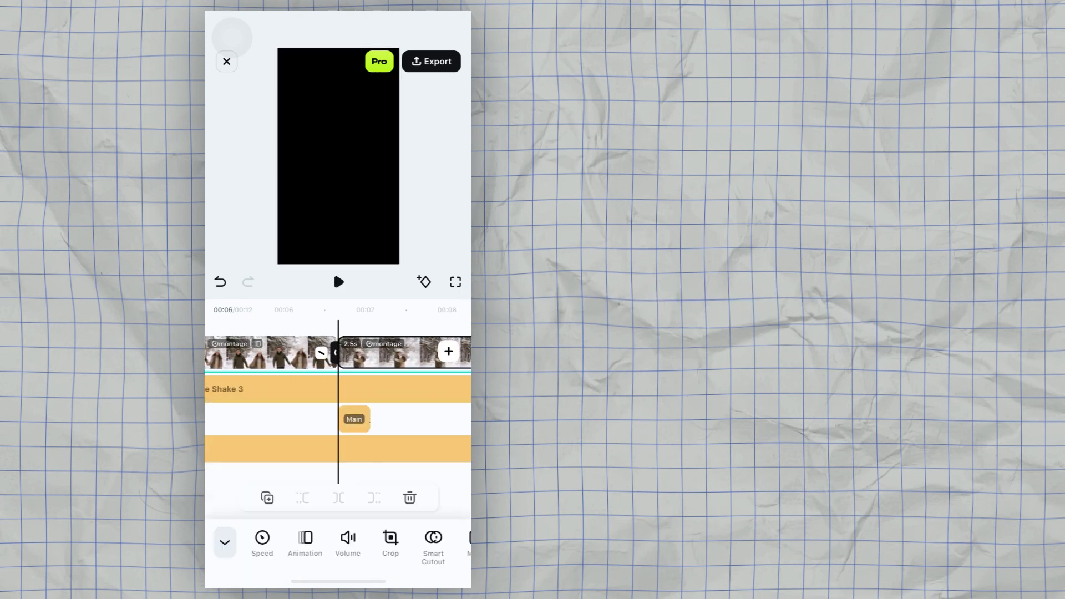
Apply Combo animations to the following clips through the last one
left_click(304, 541)
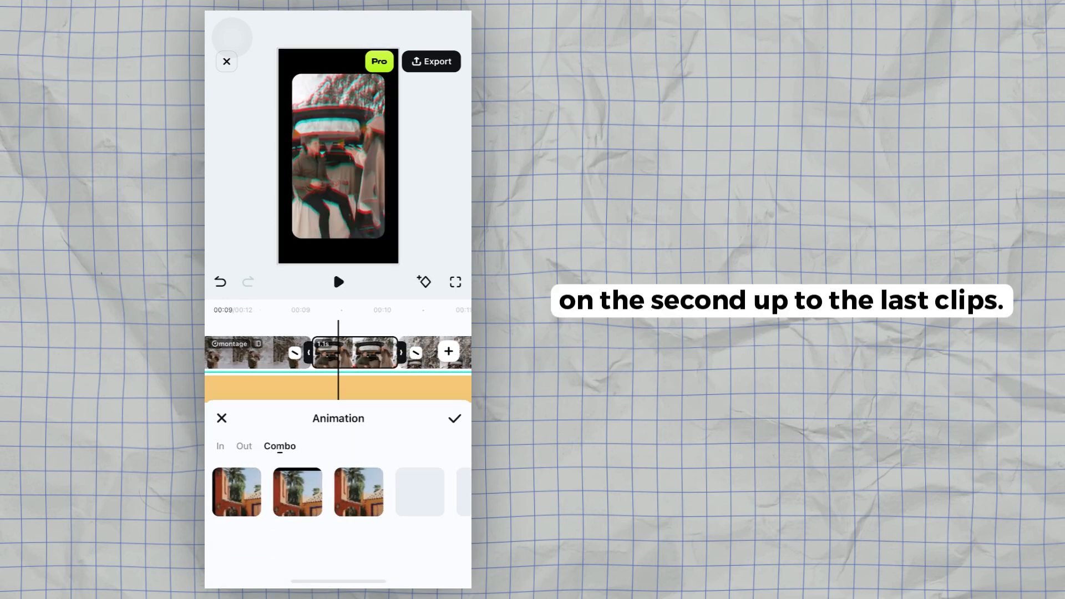
left_click(337, 281)
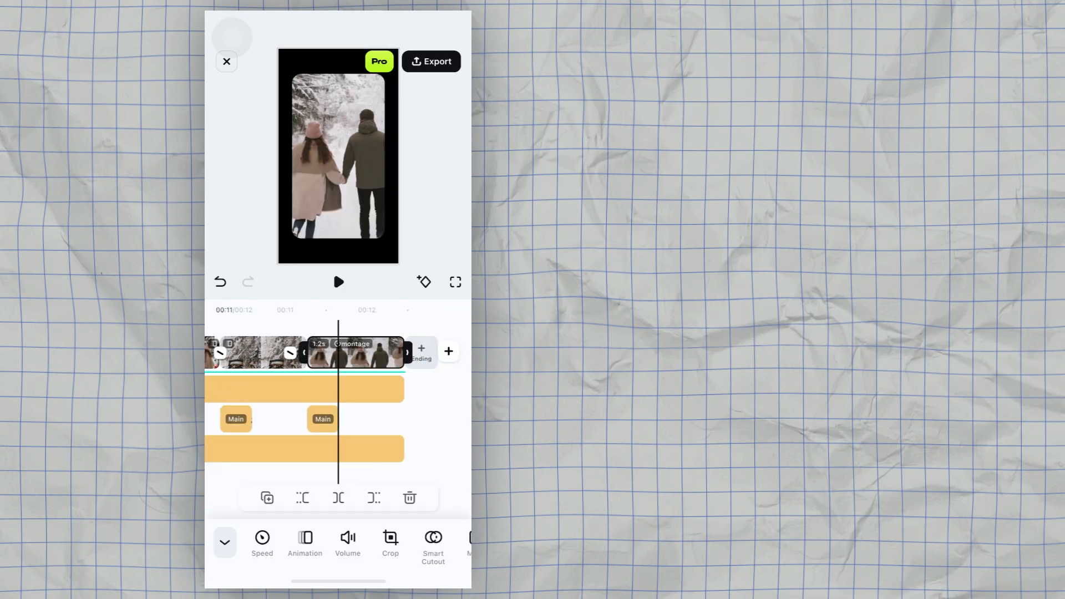
left_click(304, 541)
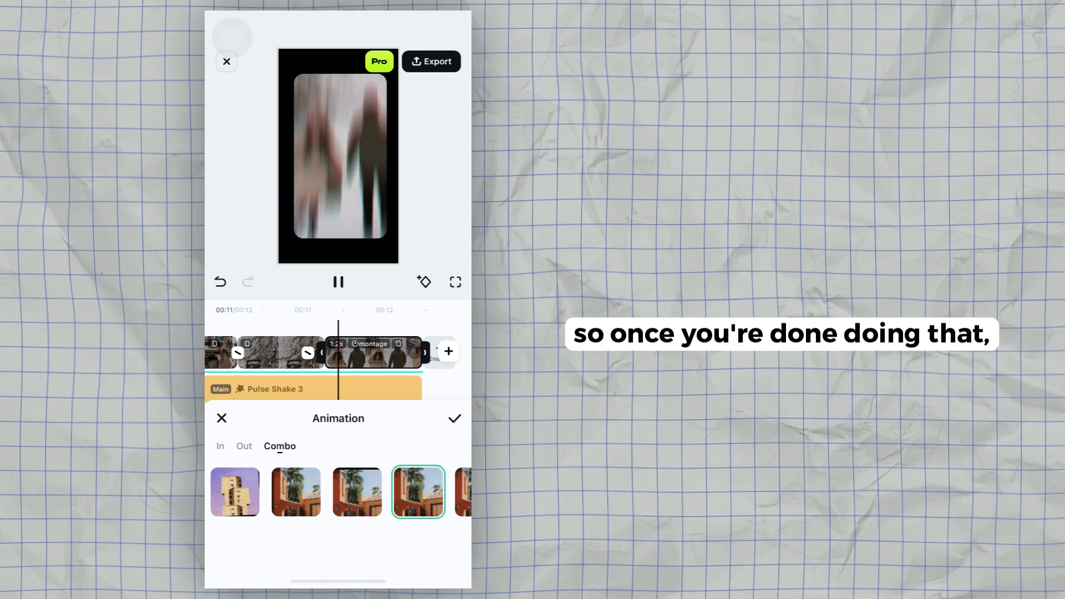